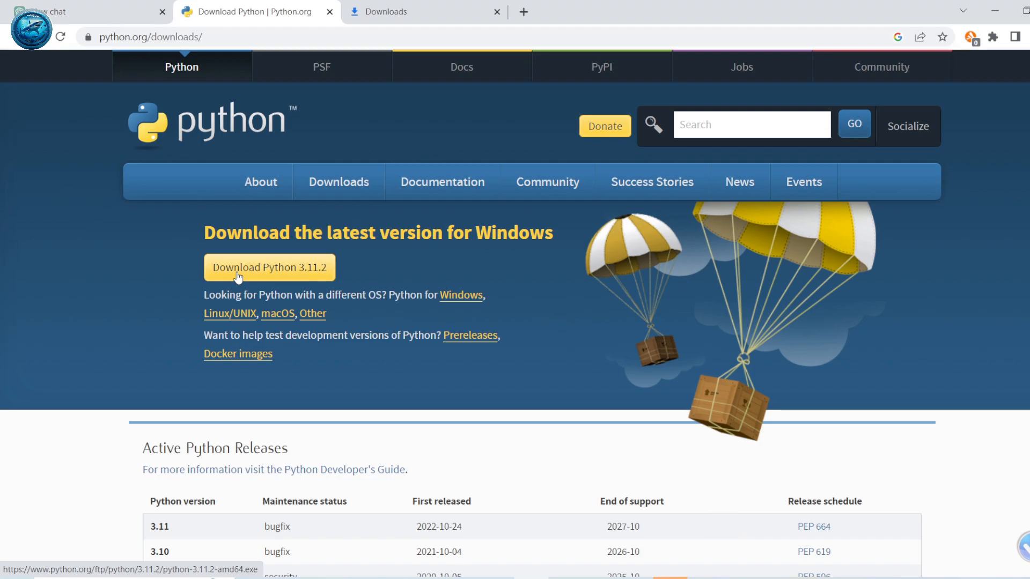
pyautogui.moveTo(364, 61)
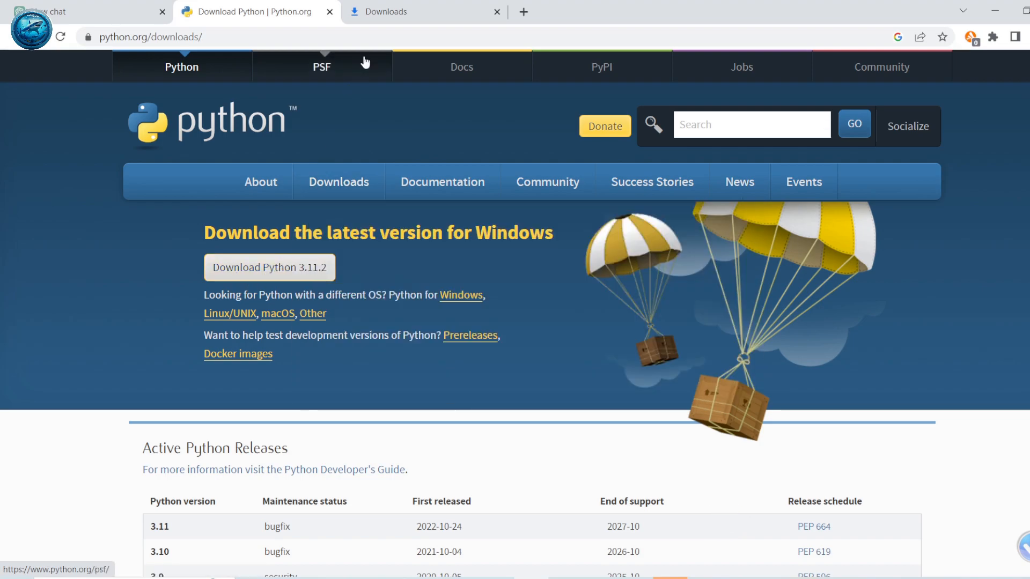
# Launch the downloaded Python 3.11.2 installer and install with default settings and python.exe added to PATH
pyautogui.click(393, 12)
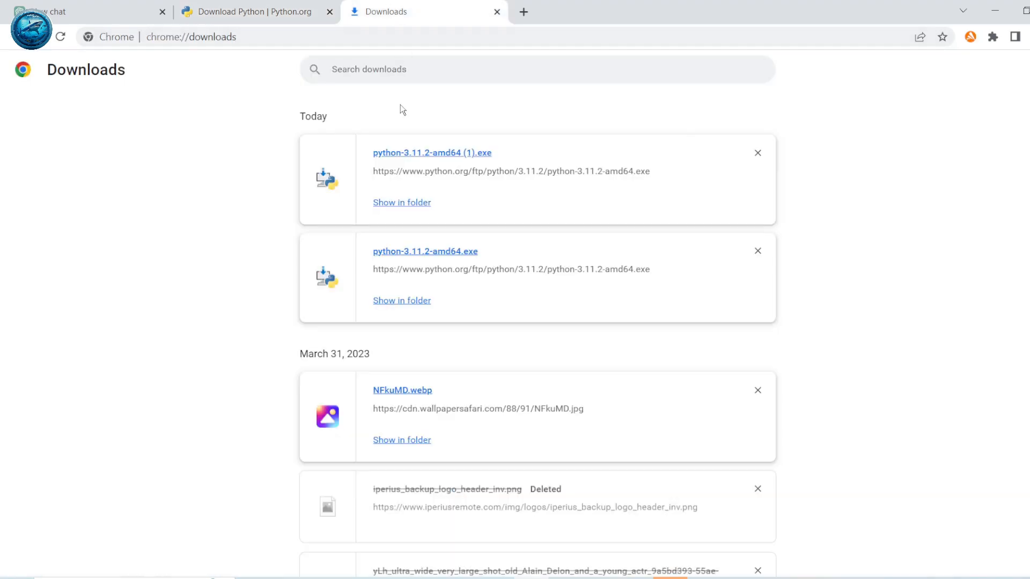
pyautogui.click(431, 153)
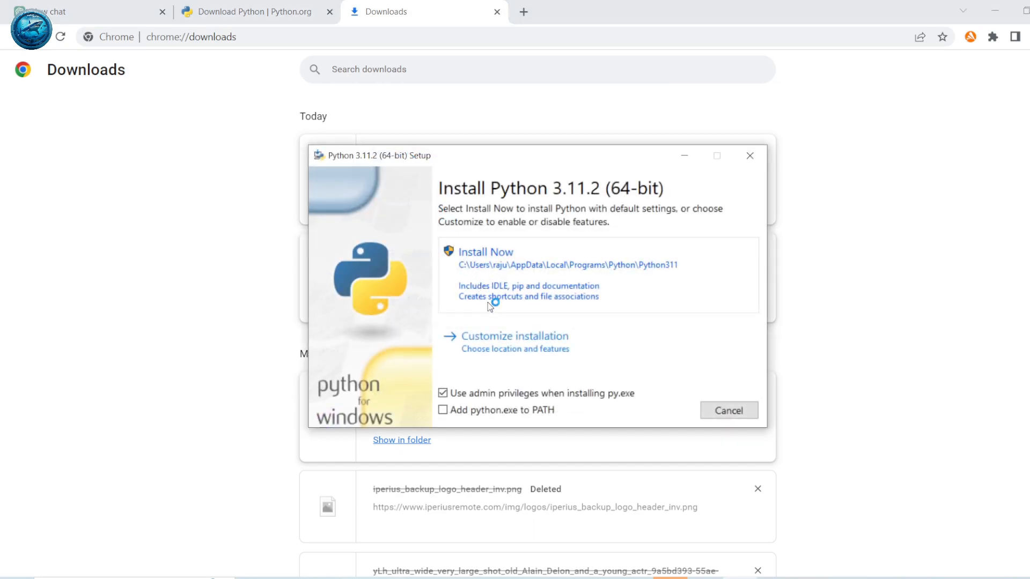
pyautogui.moveTo(505, 294)
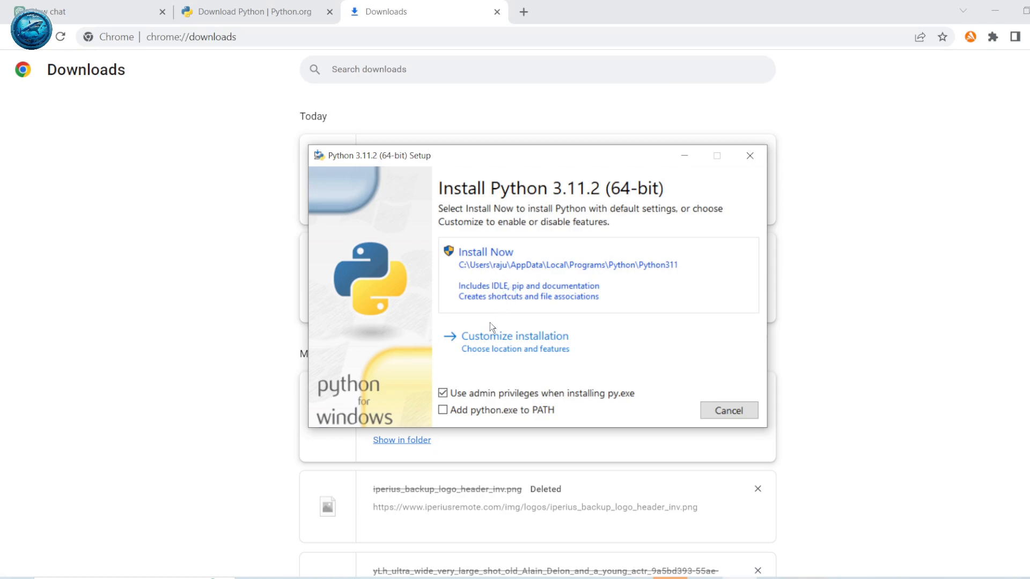
pyautogui.click(443, 410)
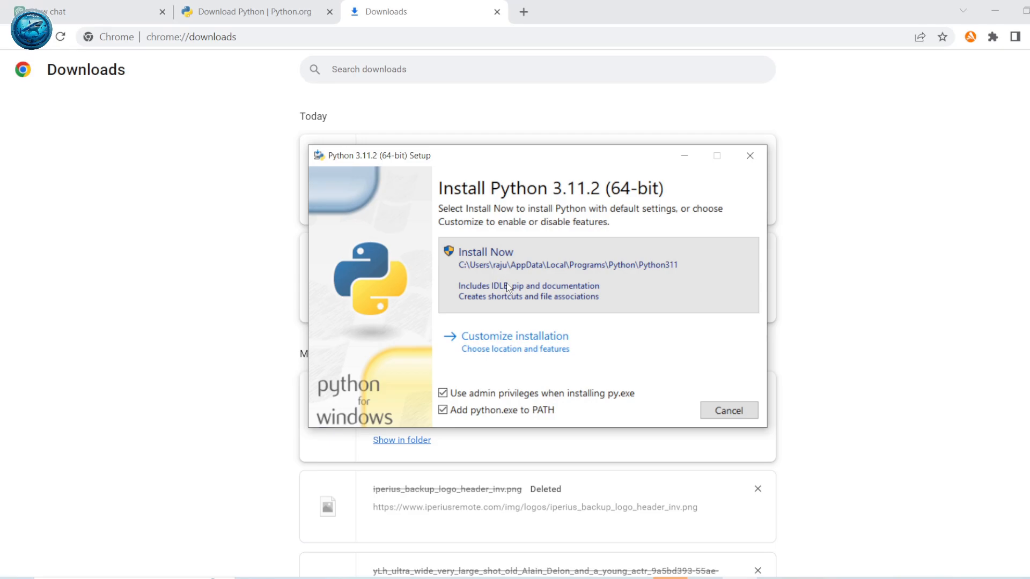
pyautogui.click(485, 256)
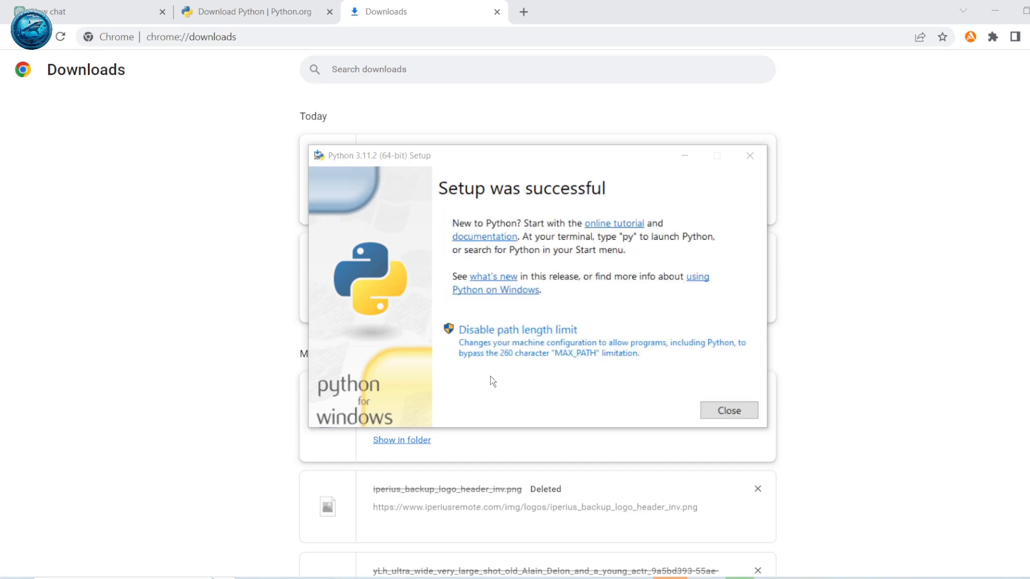
pyautogui.moveTo(680, 393)
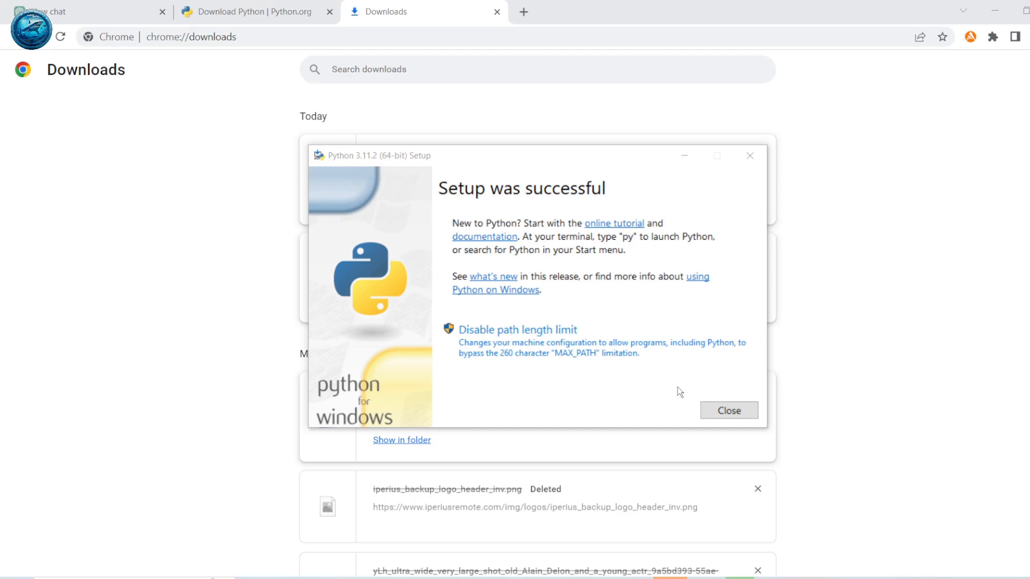
# Close the finished setup and run python --version in a new Command Prompt, getting 3.11.2
pyautogui.click(727, 410)
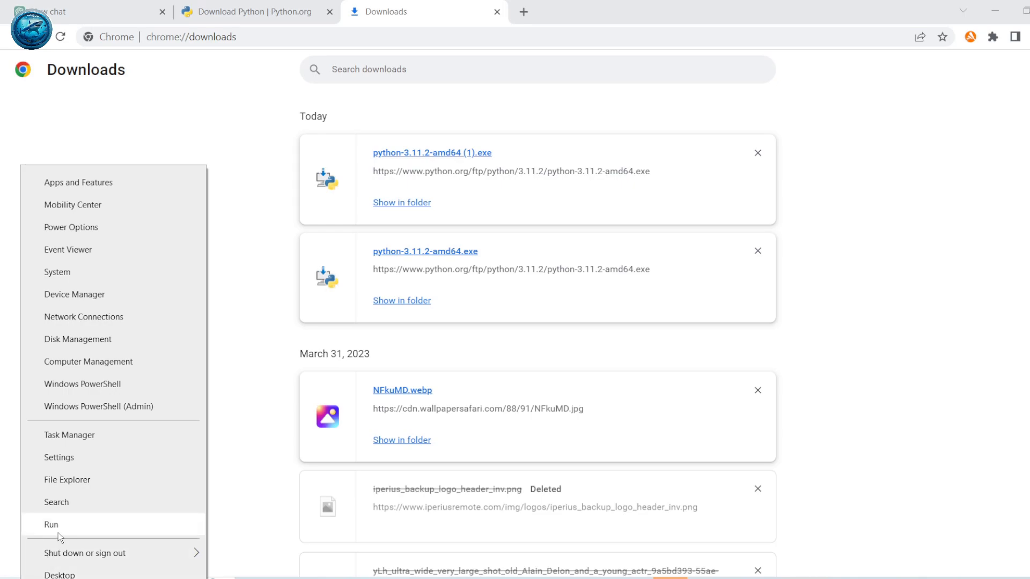
pyautogui.click(51, 524)
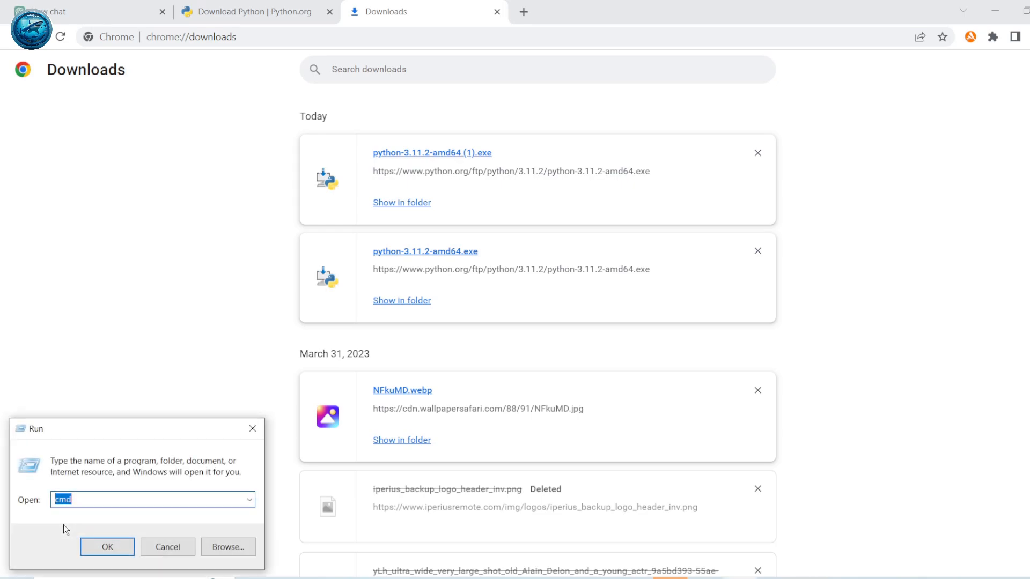
pyautogui.click(107, 546)
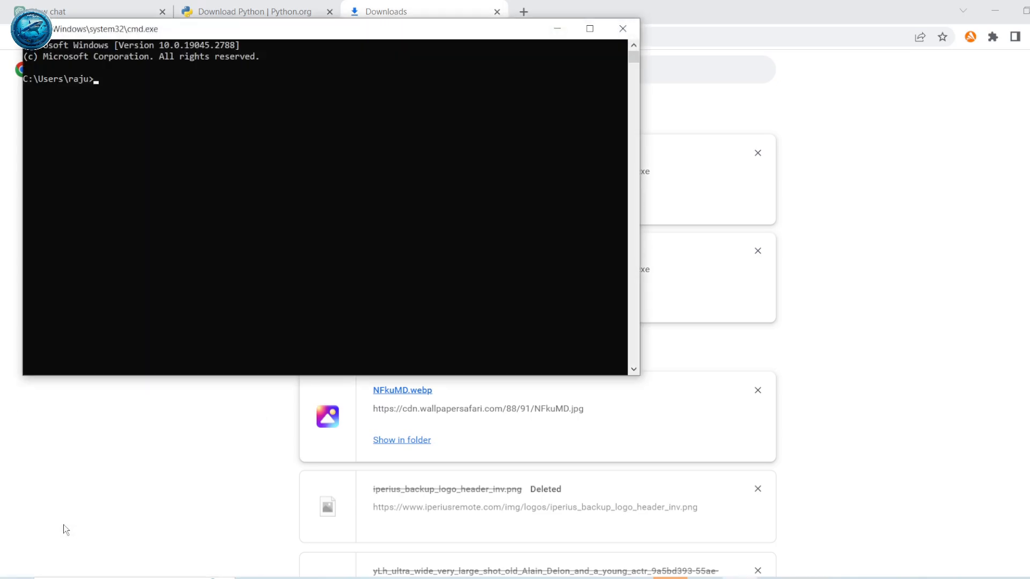
pyautogui.write('pyt')
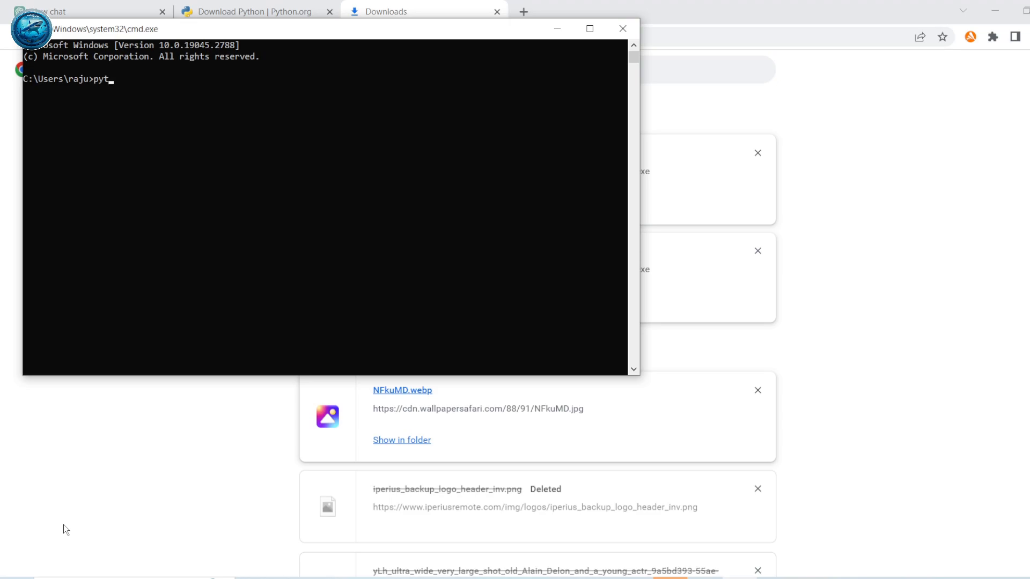
pyautogui.write('hon --v')
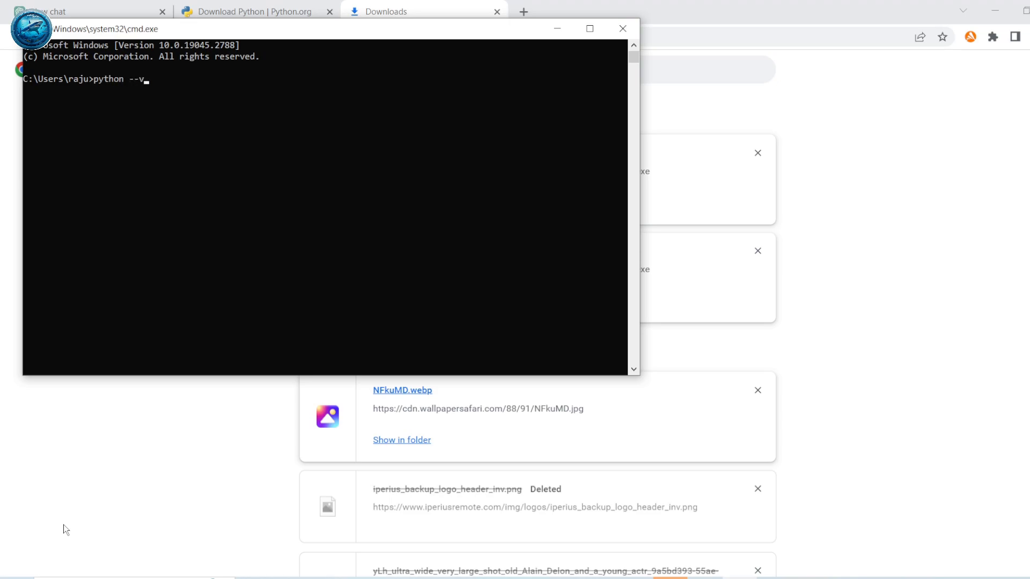
pyautogui.press('Enter')
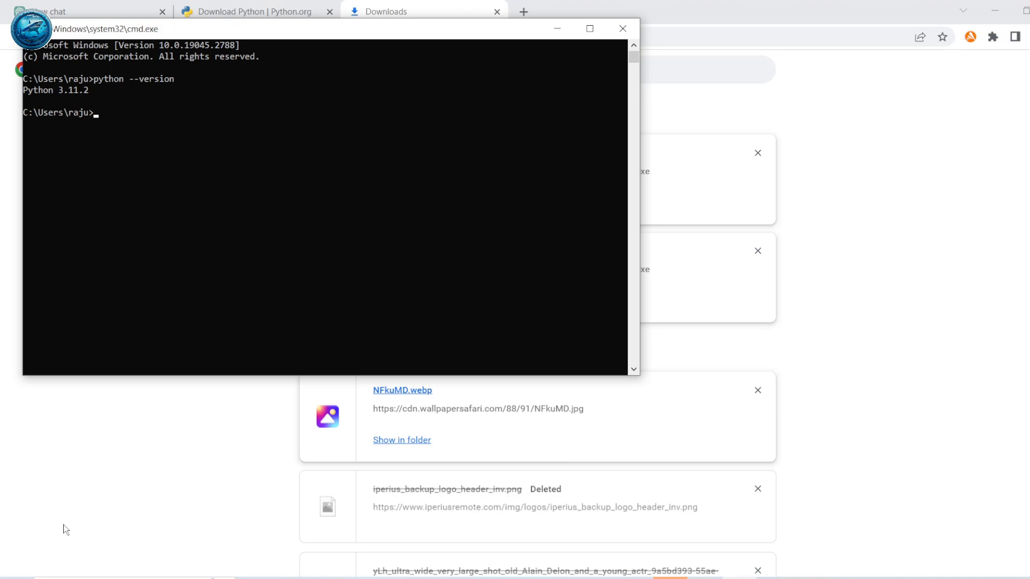
# Run pip --version and maximize the console to read the launcher error referencing Python310
pyautogui.write('pi')
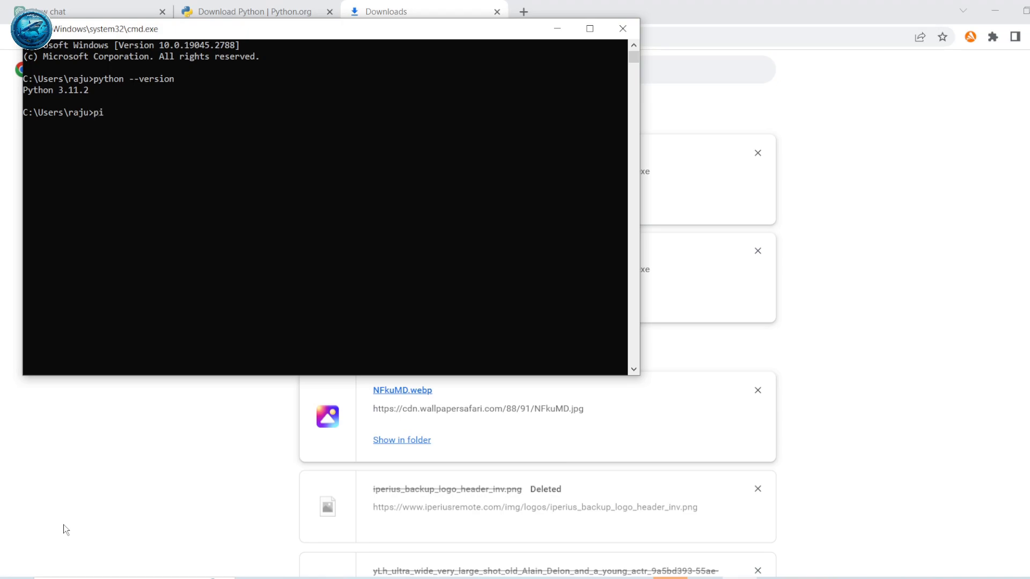
pyautogui.write('p --vers')
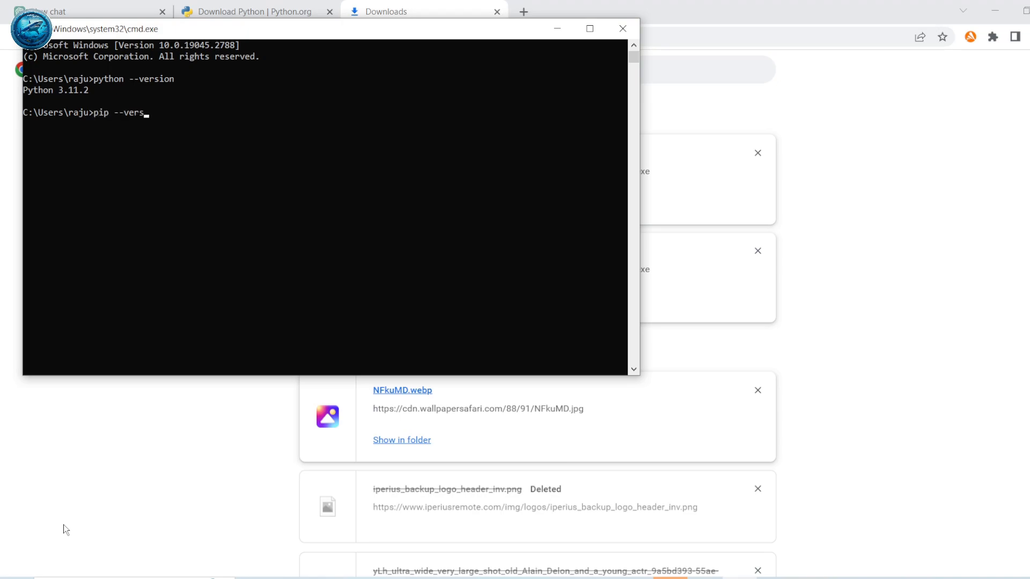
pyautogui.write('ion')
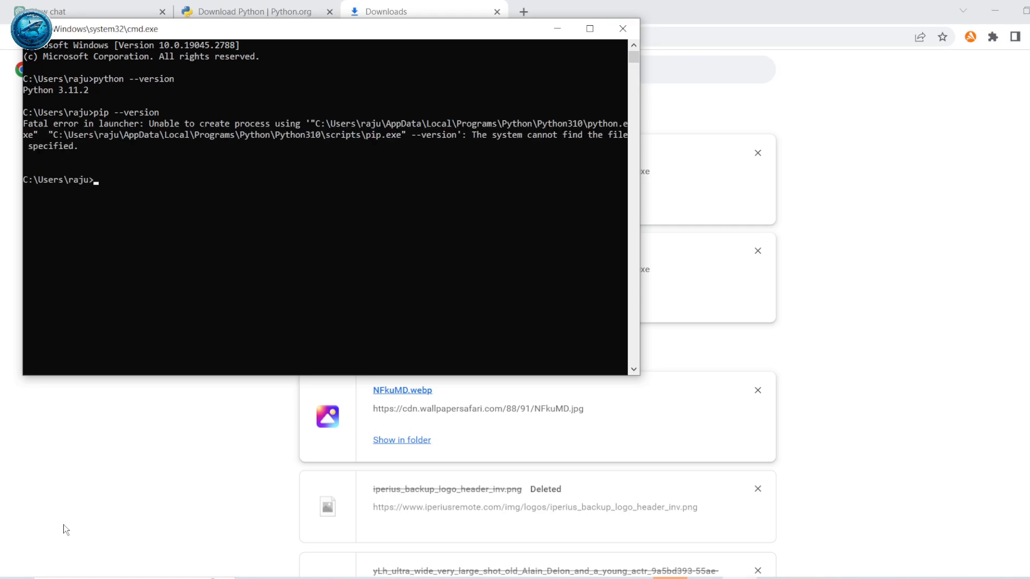
pyautogui.moveTo(811, 6)
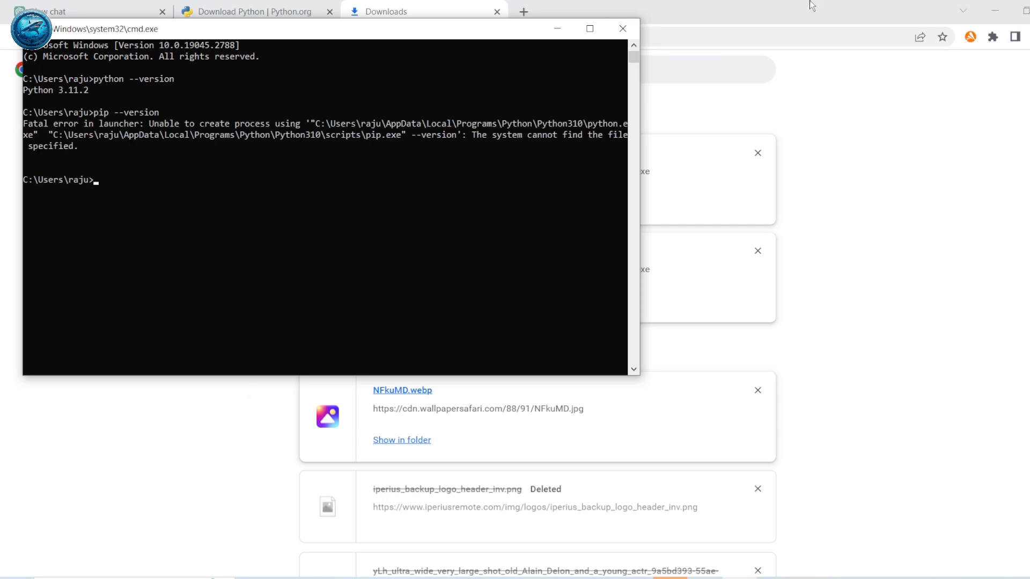
pyautogui.click(586, 28)
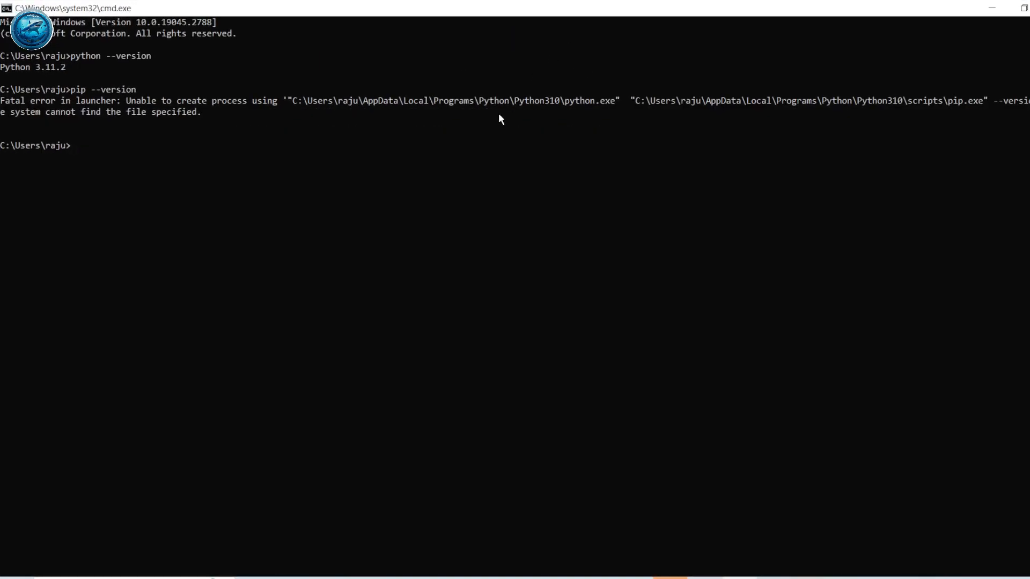
pyautogui.moveTo(266, 135)
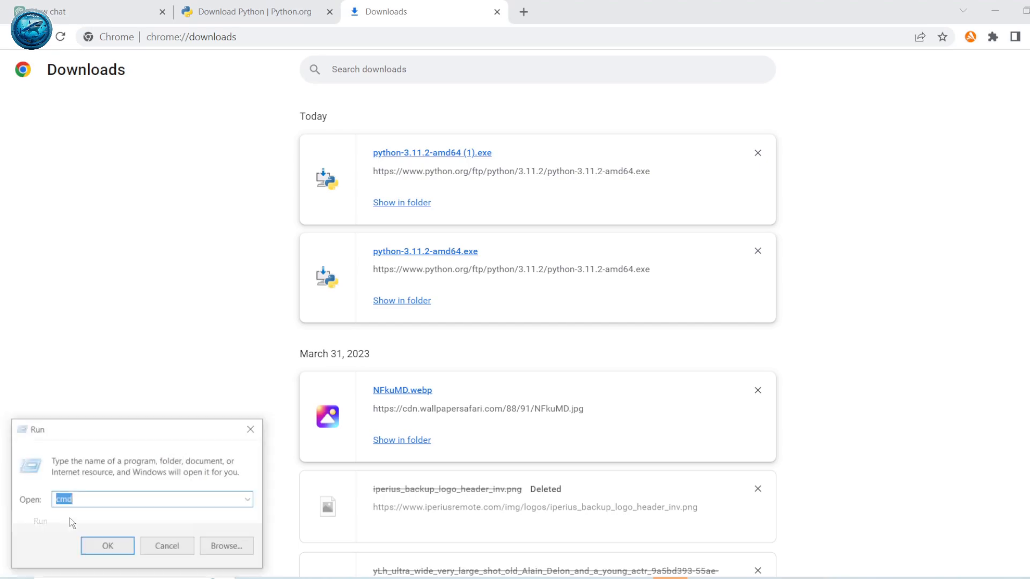
# Uninstall Python 3.11.2 from Programs and Features opened via appwiz.cpl
pyautogui.write('app')
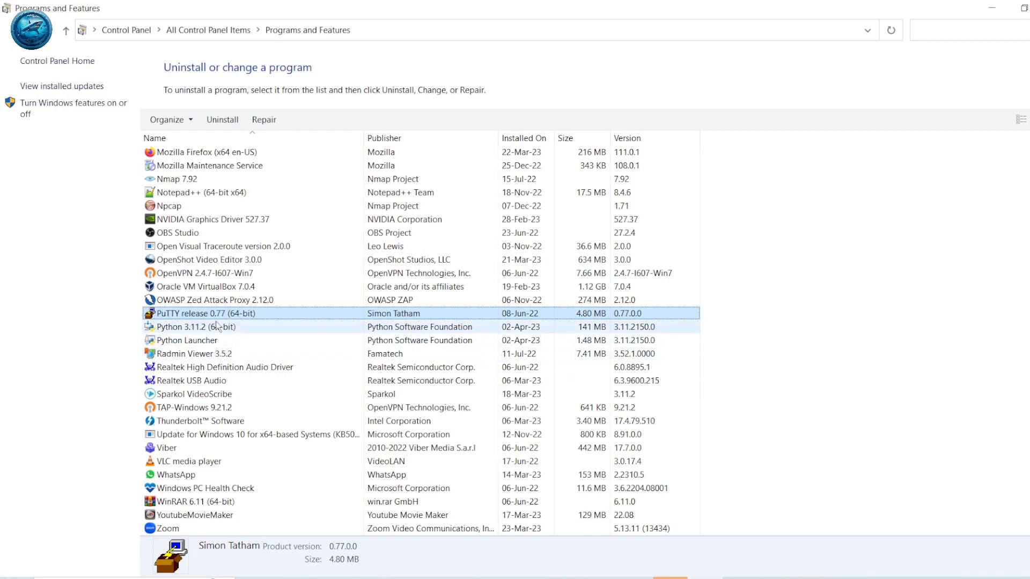
pyautogui.rightClick(195, 326)
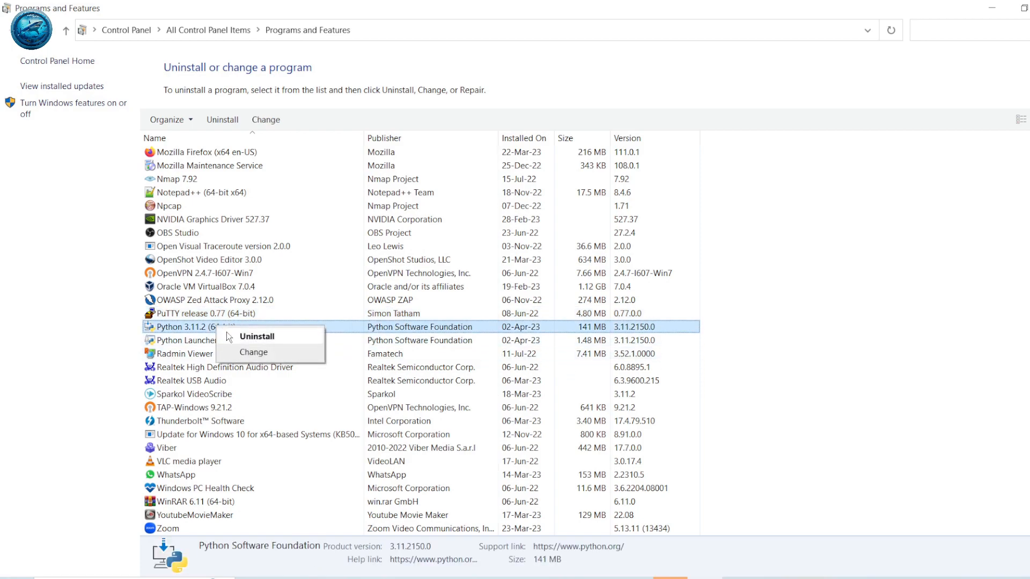
pyautogui.click(256, 336)
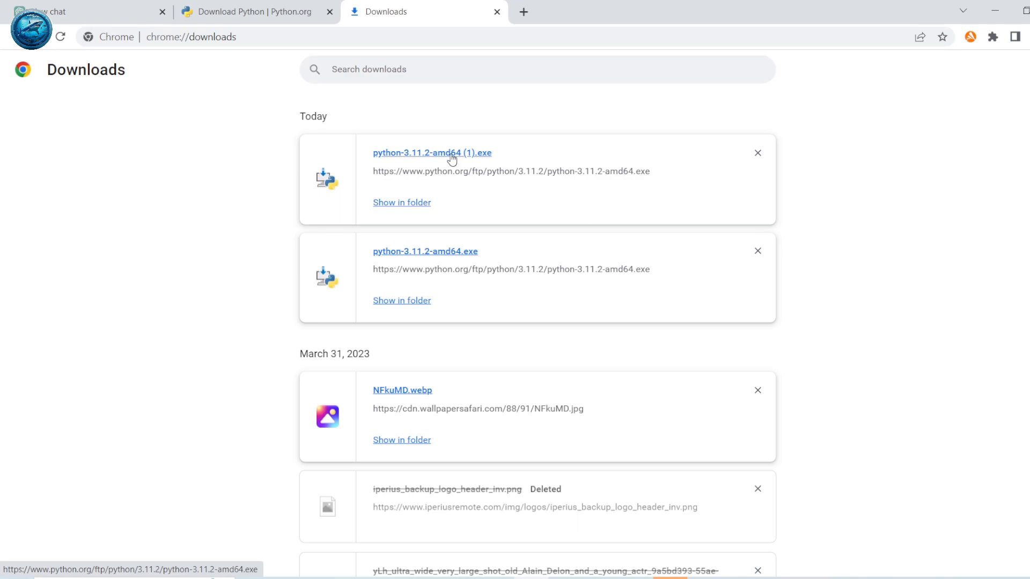
# Reinstall Python 3.11.2 via Customize installation with PATH added, all optional features, into Program Files\Python311
pyautogui.click(431, 152)
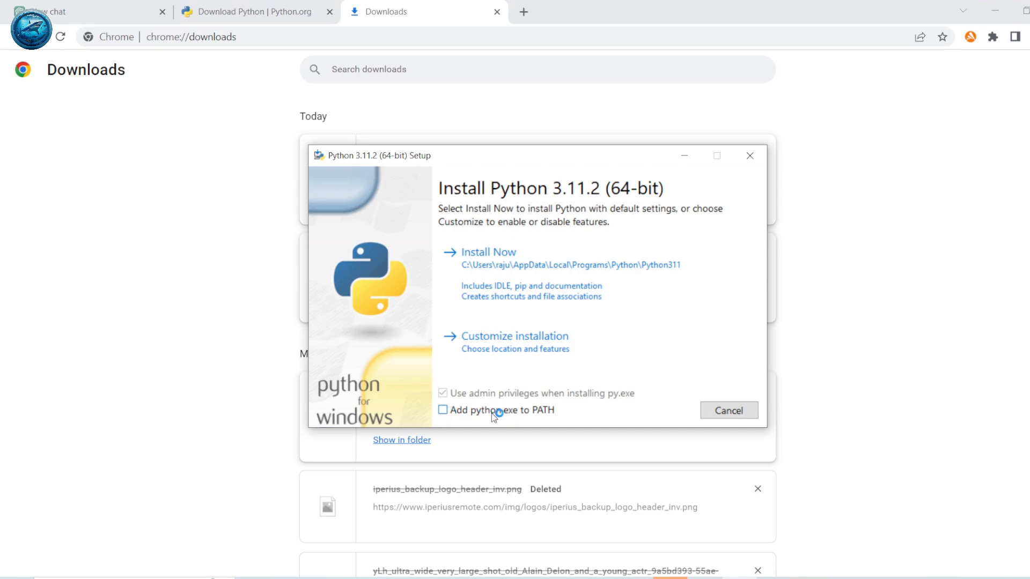
pyautogui.click(443, 409)
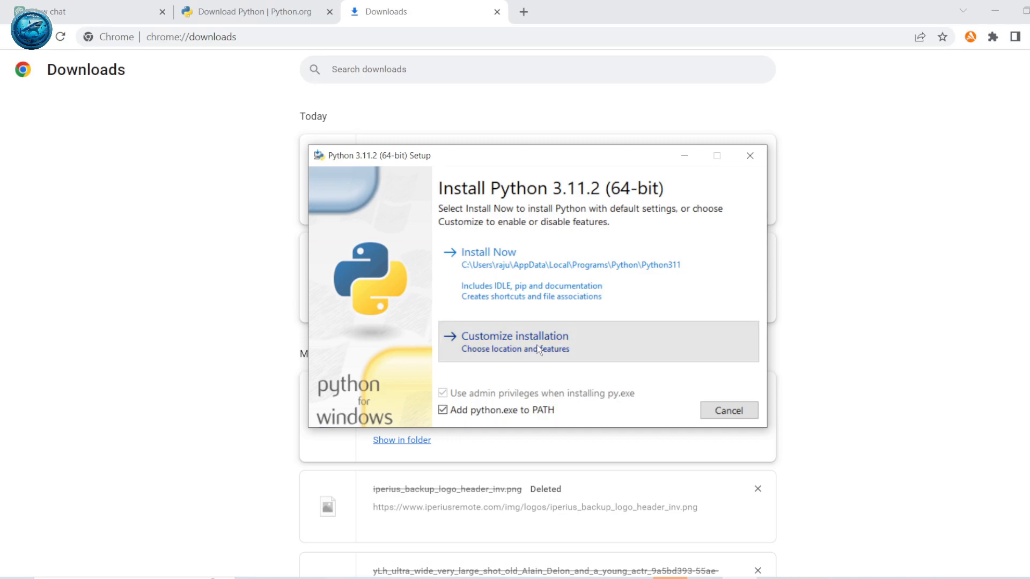
pyautogui.click(514, 340)
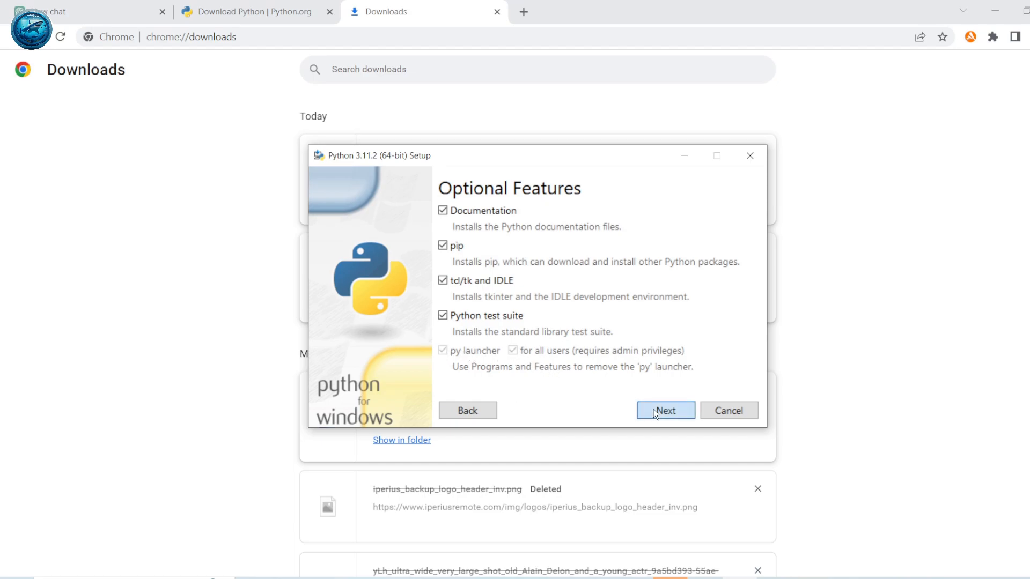
pyautogui.click(665, 411)
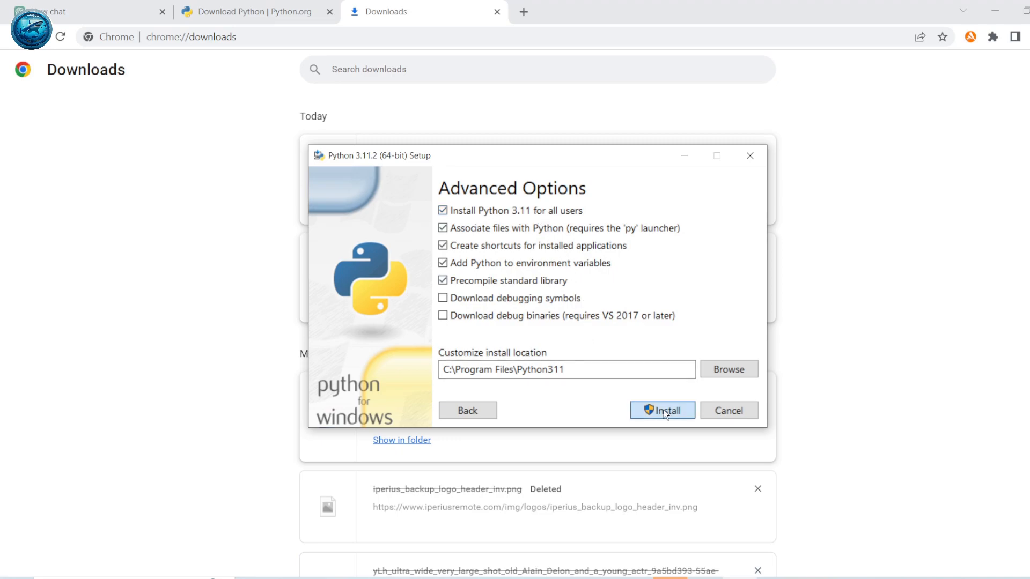
pyautogui.click(662, 409)
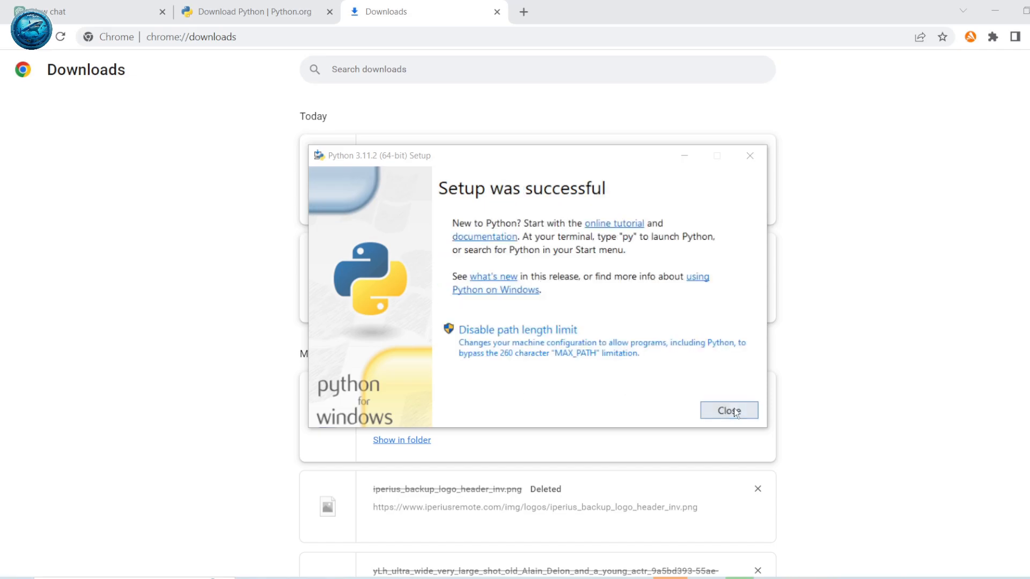
# Close the installer, run python --version and pip --version showing 3.11.2 and pip 22.3.1, and highlight the pip line
pyautogui.click(727, 410)
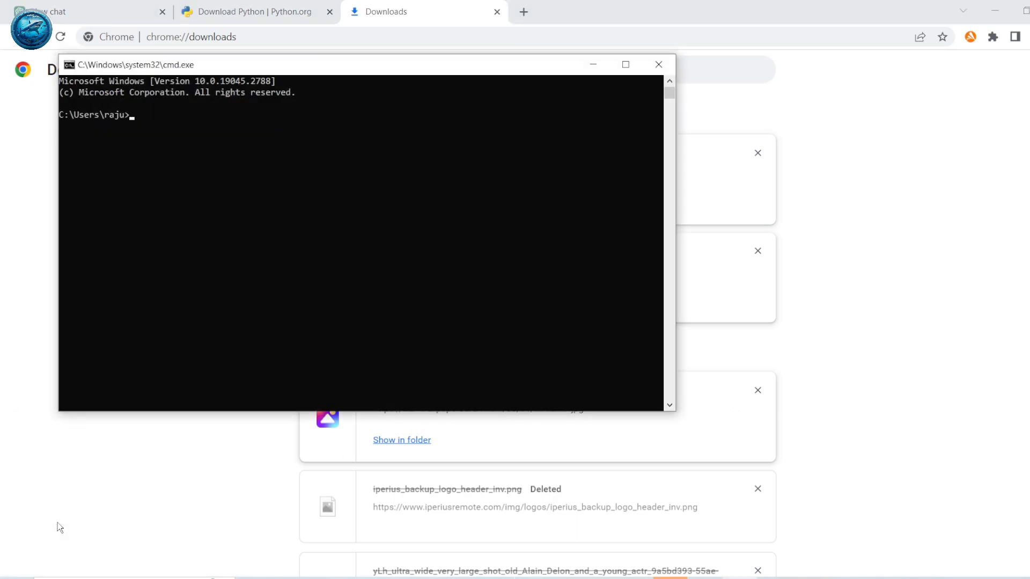
pyautogui.write('python --version')
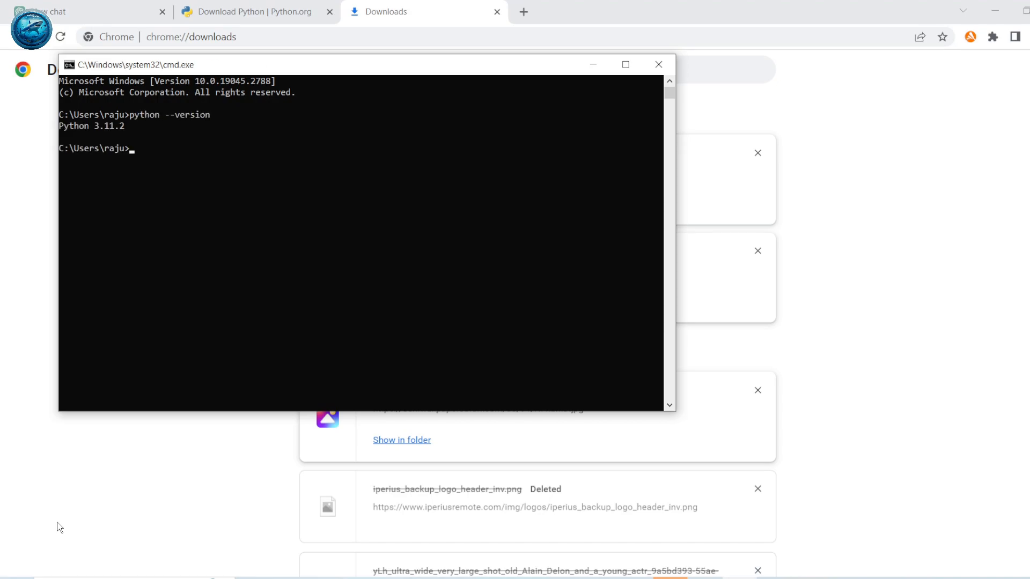
pyautogui.write('pip')
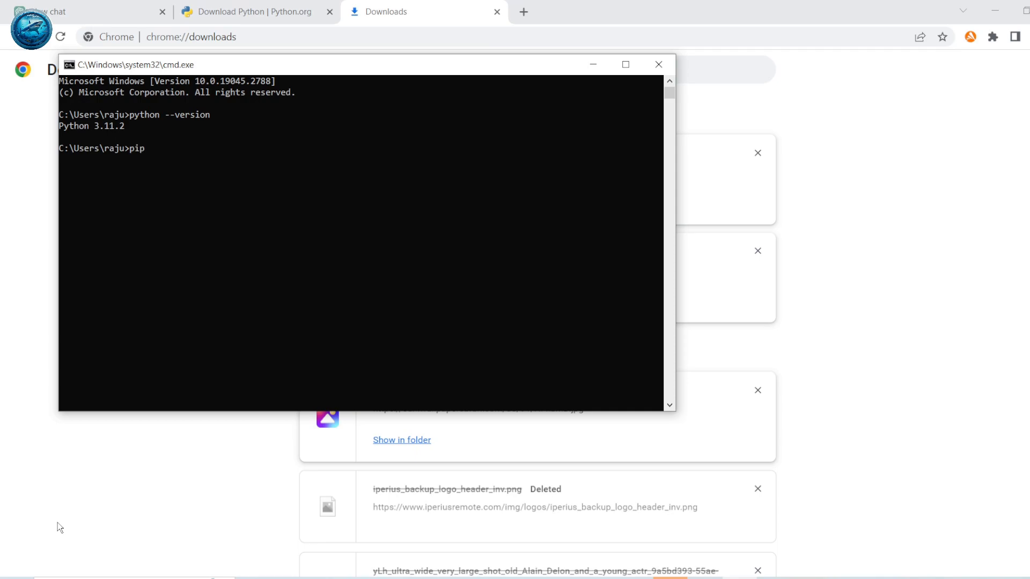
pyautogui.write('--version')
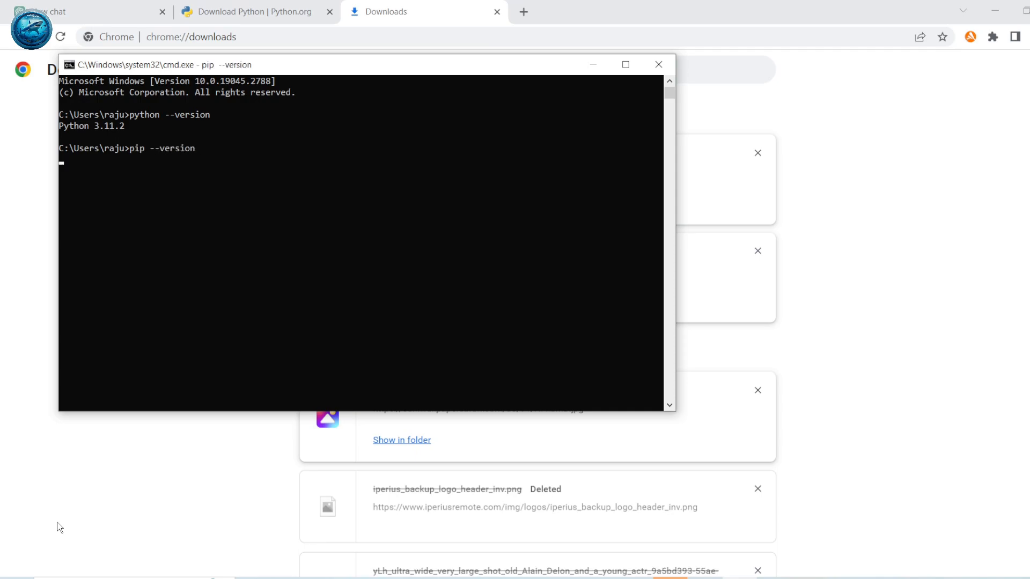
pyautogui.press('enter')
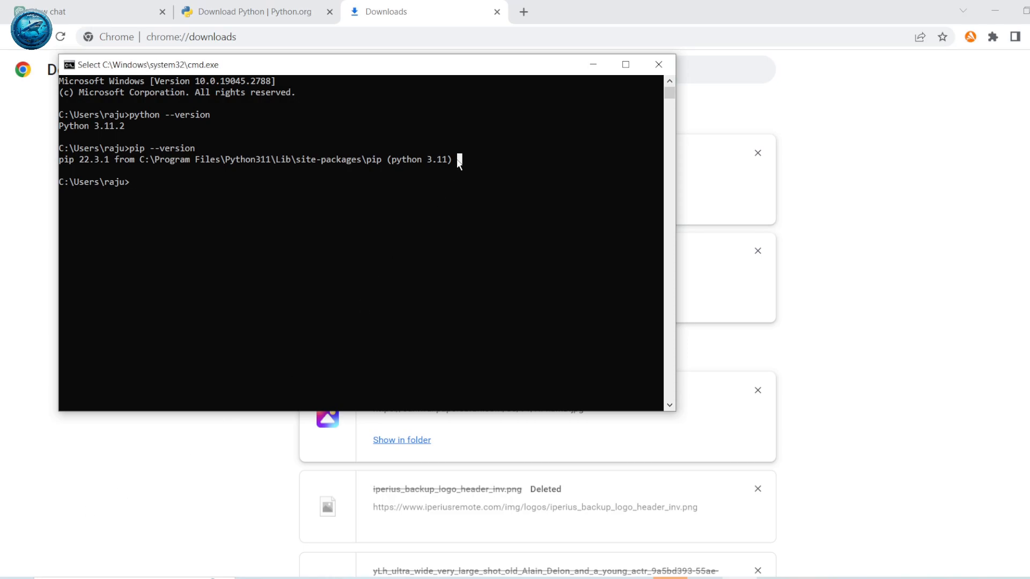
pyautogui.moveTo(61, 160); pyautogui.dragTo(460, 159)
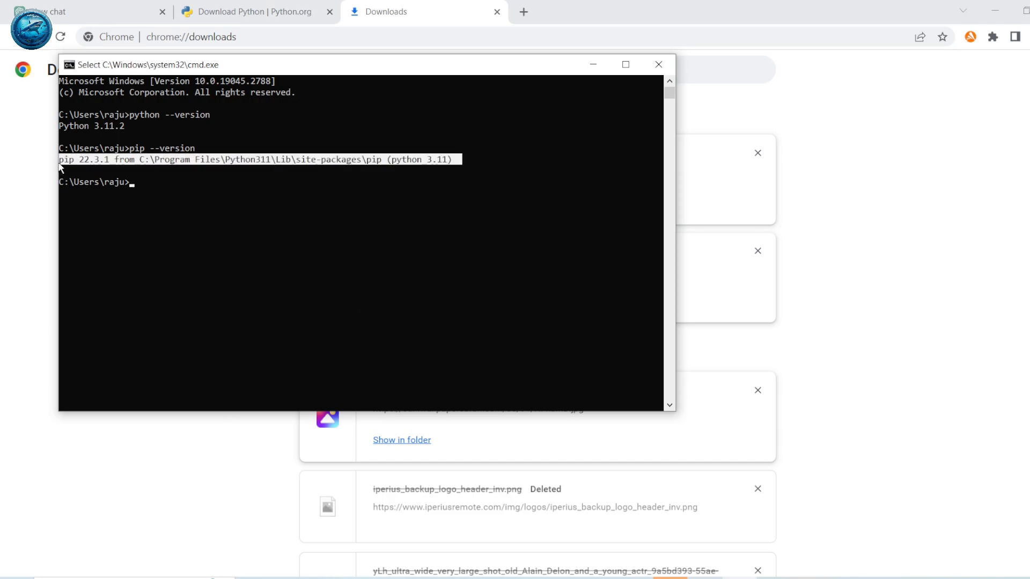